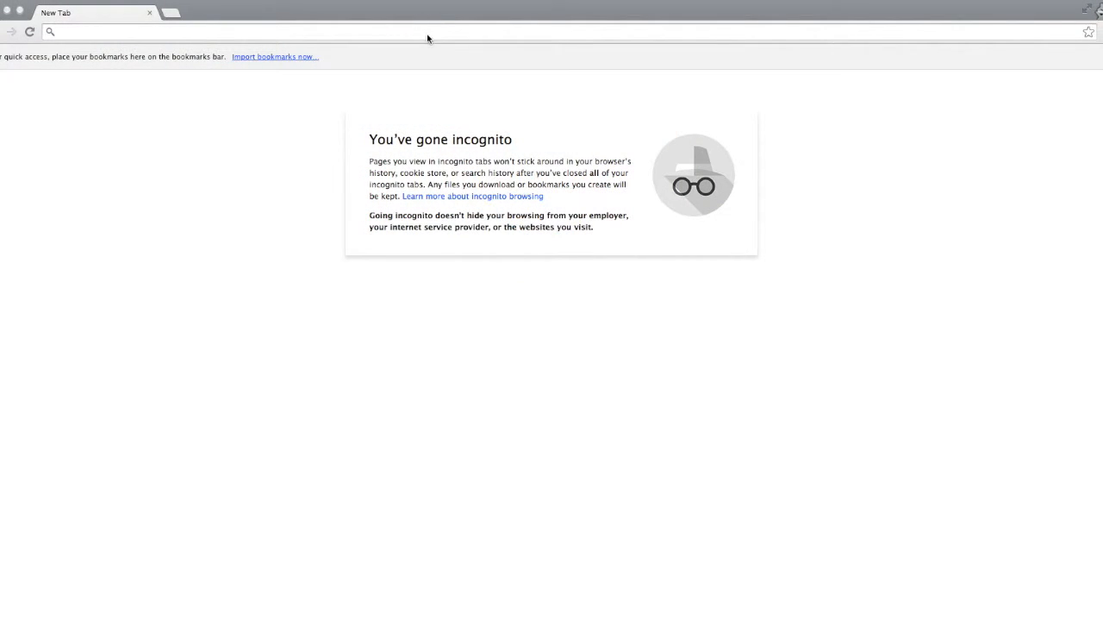
# - Load heathcotetech.blogspot.com in the incognito Chrome window
pyautogui.click(427, 32)
pyautogui.write('heathcotetech.blogspot.com')
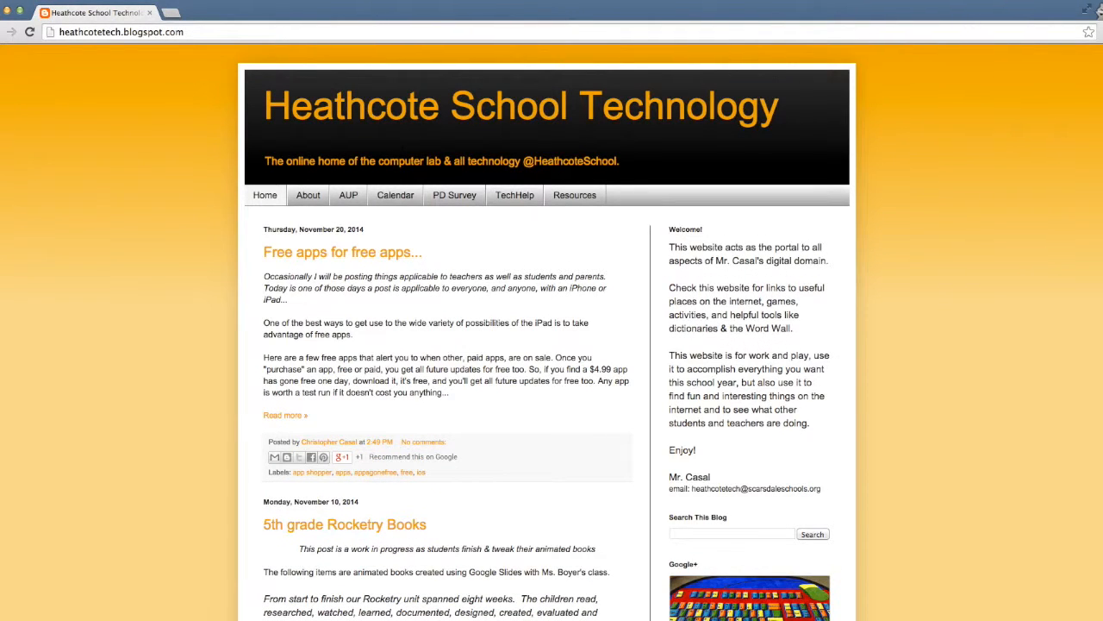
pyautogui.scroll(-3)
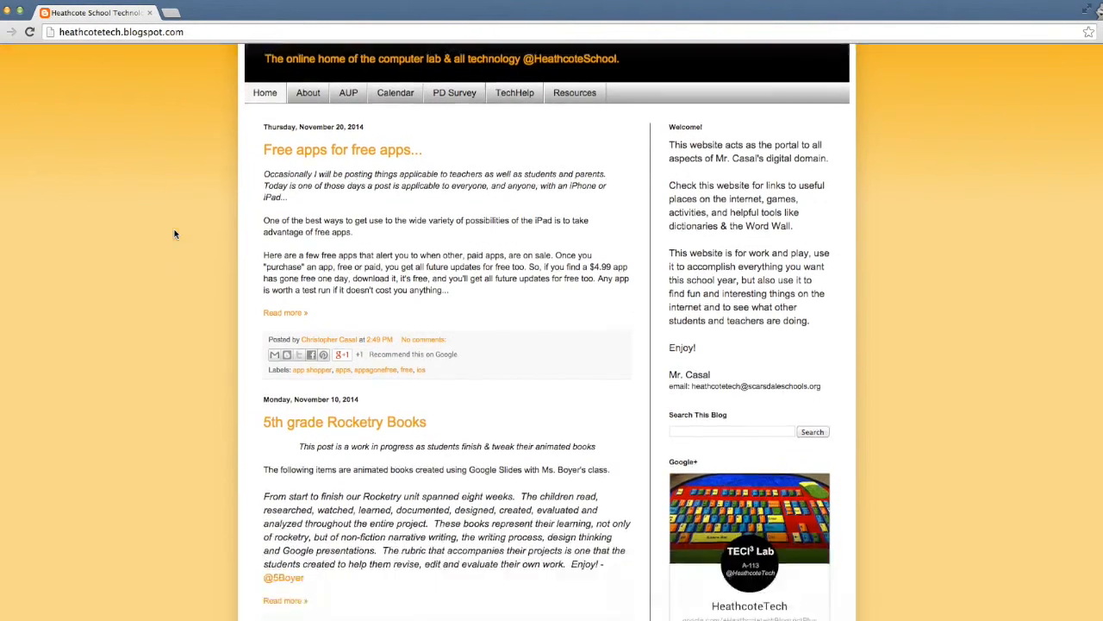
pyautogui.scroll(-3)
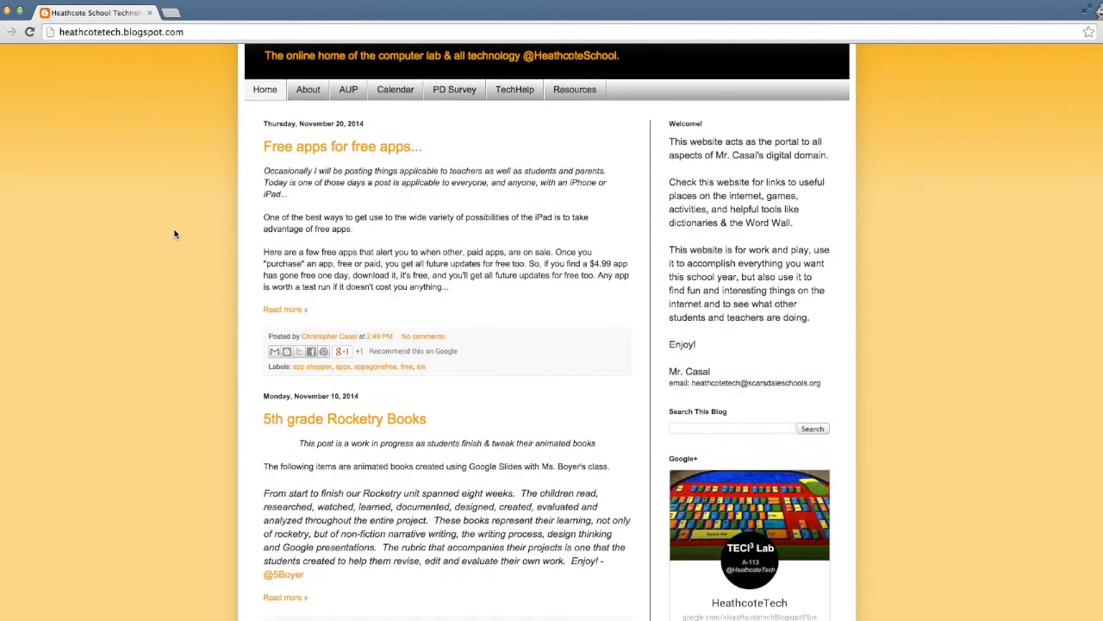
pyautogui.scroll(-3)
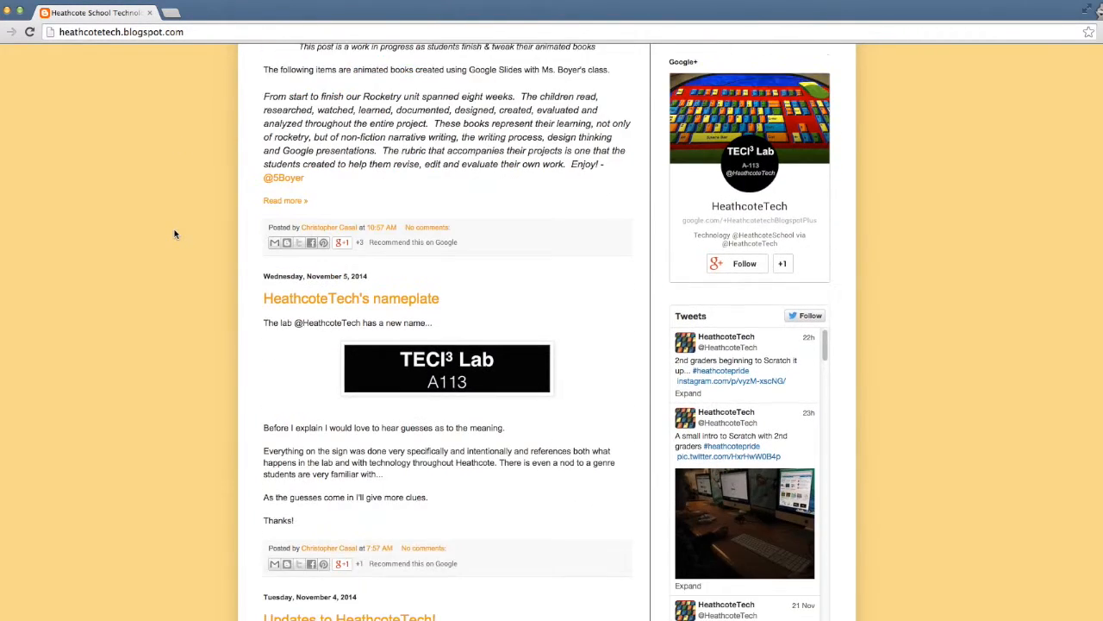
pyautogui.scroll(-3)
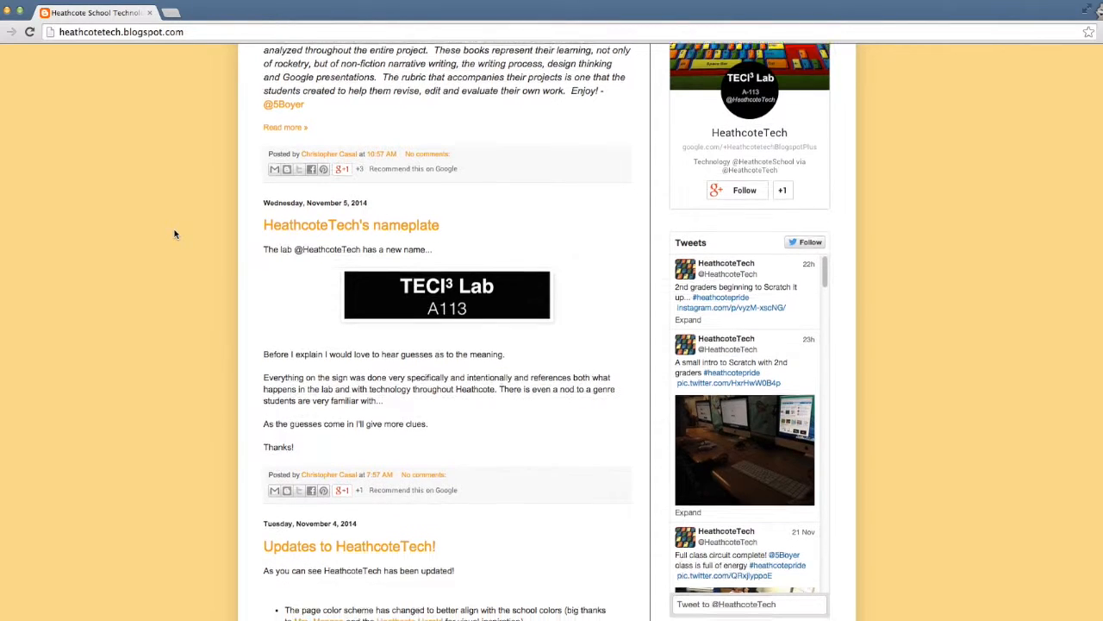
pyautogui.scroll(-3)
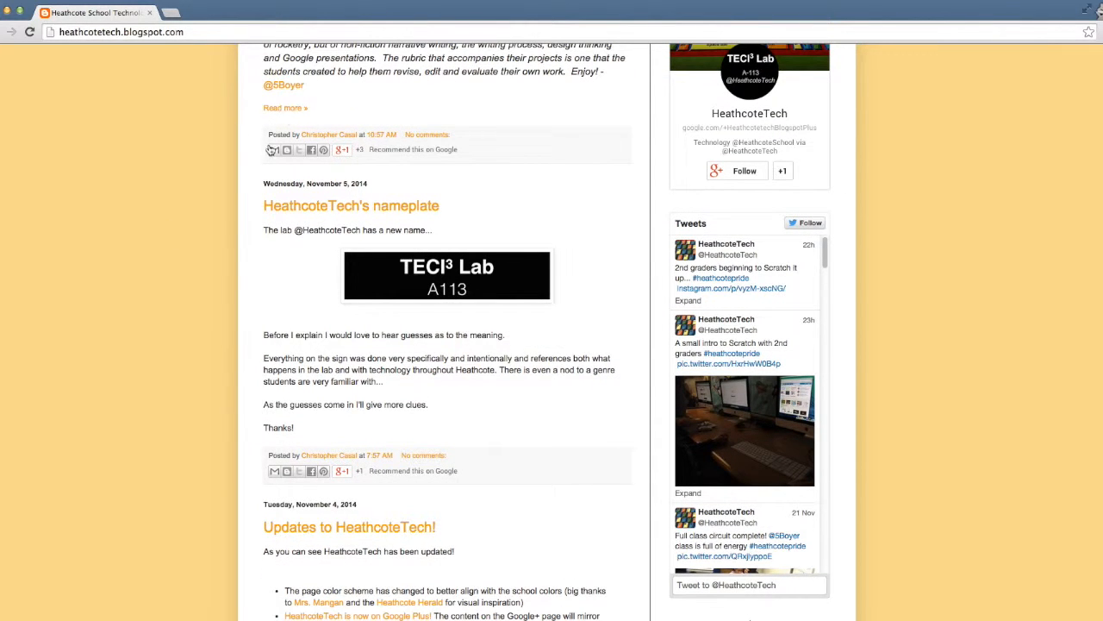
pyautogui.scroll(-3)
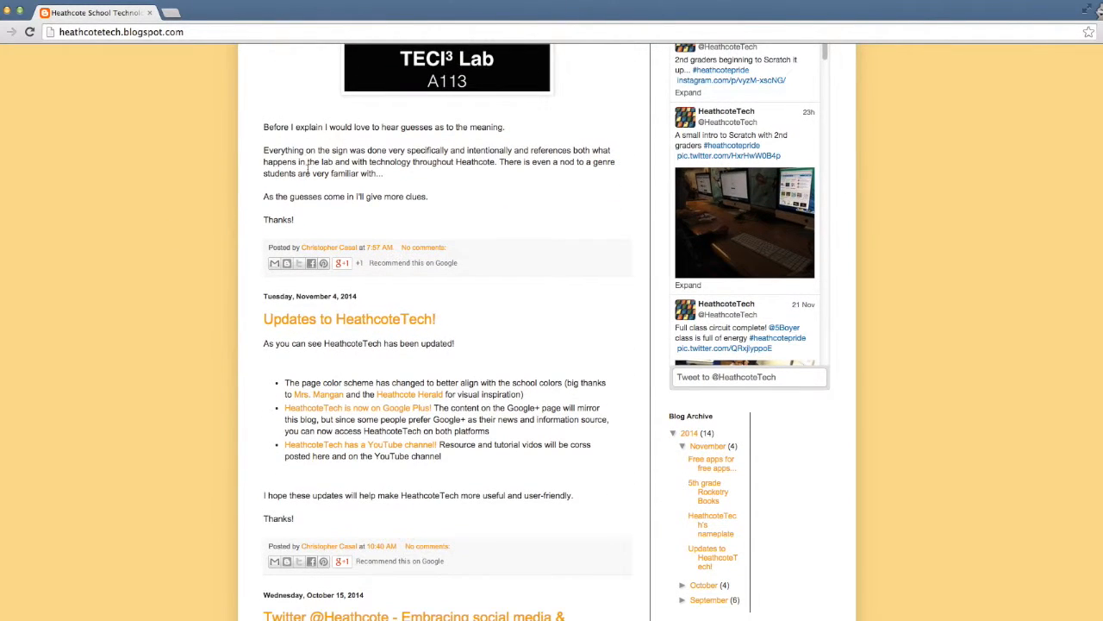
pyautogui.scroll(-3)
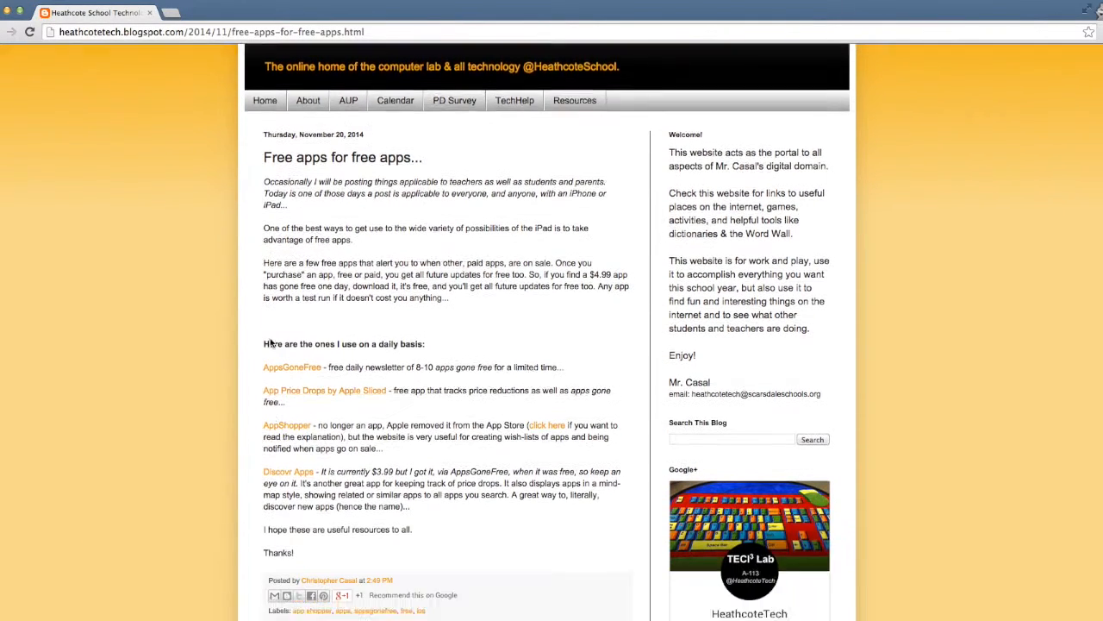
# - Scroll down the 'Free apps for free apps...' post to its Post a Comment form
pyautogui.scroll(-3)
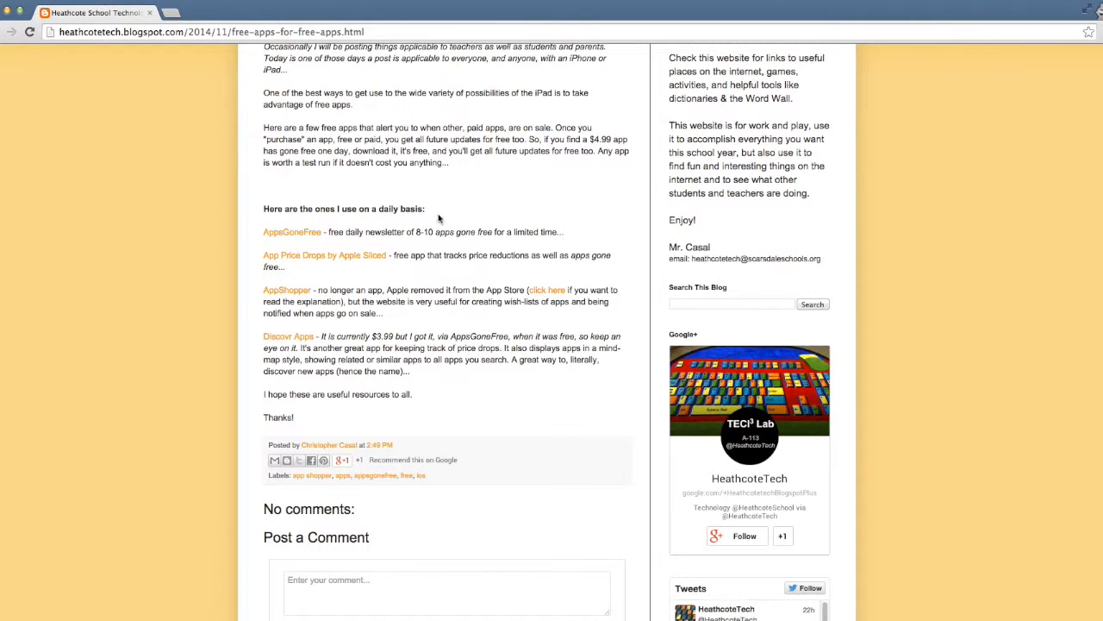
pyautogui.moveTo(215, 221)
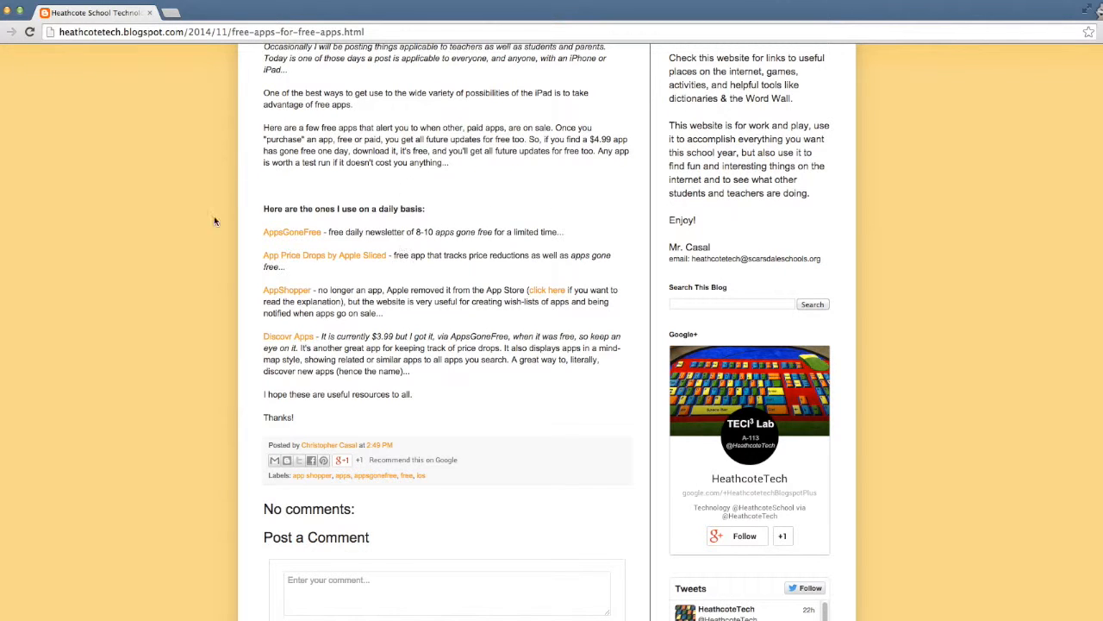
pyautogui.scroll(-3)
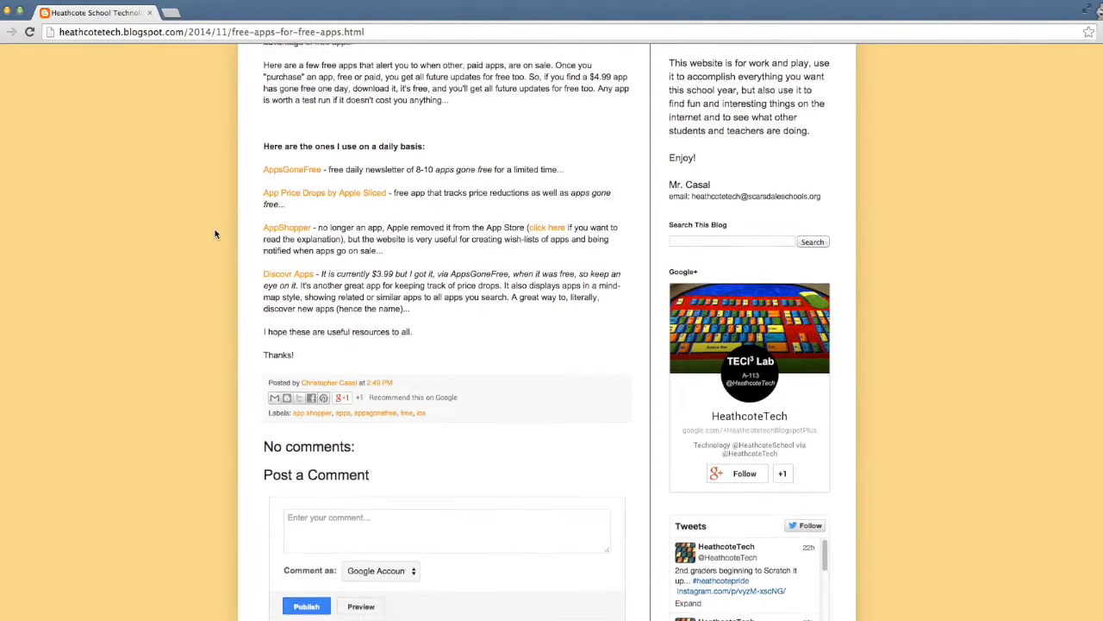
pyautogui.scroll(-3)
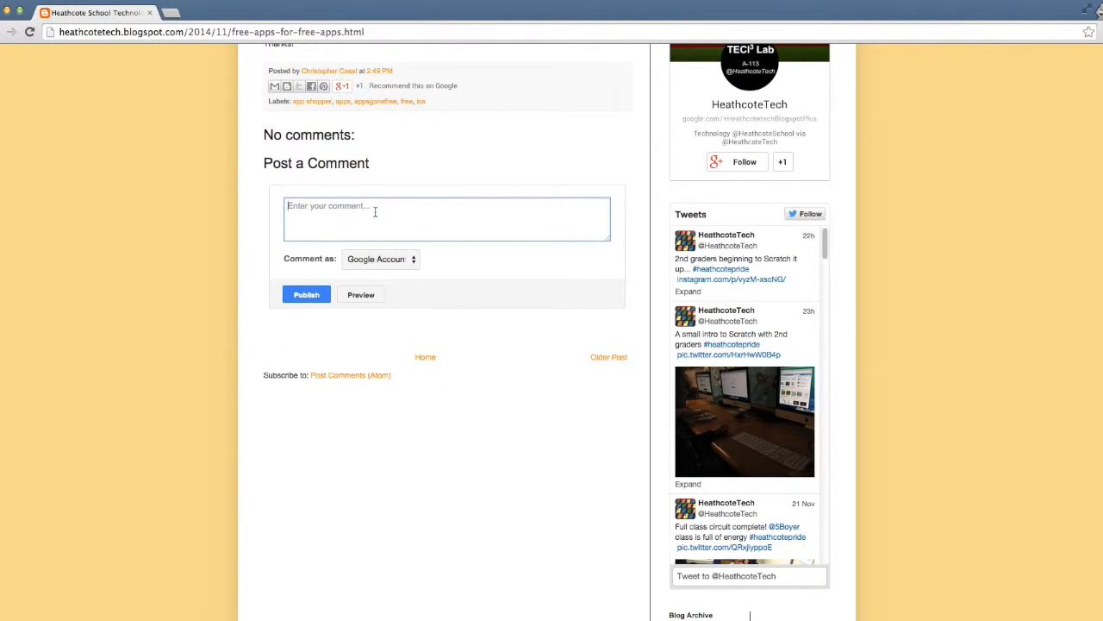
# - Type 'This is my comment.' into the comment box and show the Comment as choices
pyautogui.write('This is my c')
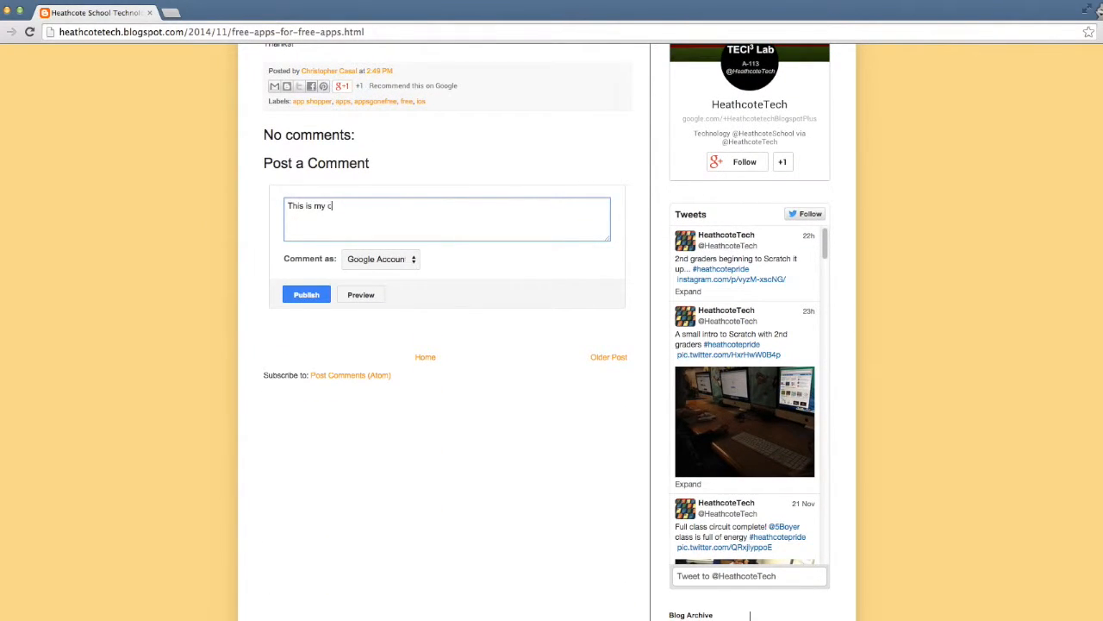
pyautogui.write('omment.')
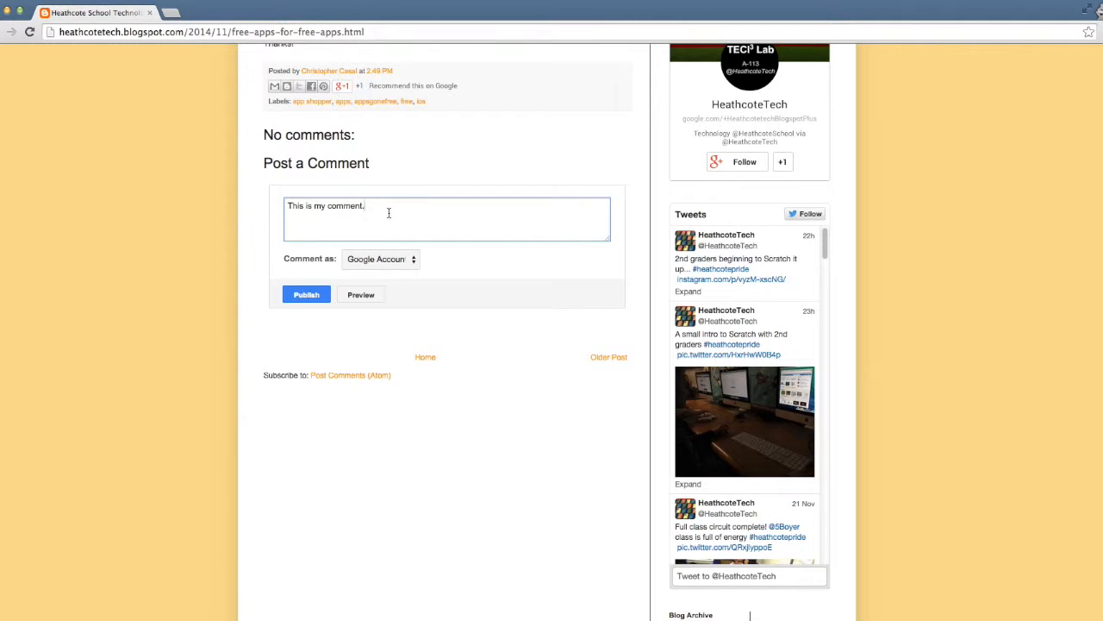
pyautogui.click(379, 259)
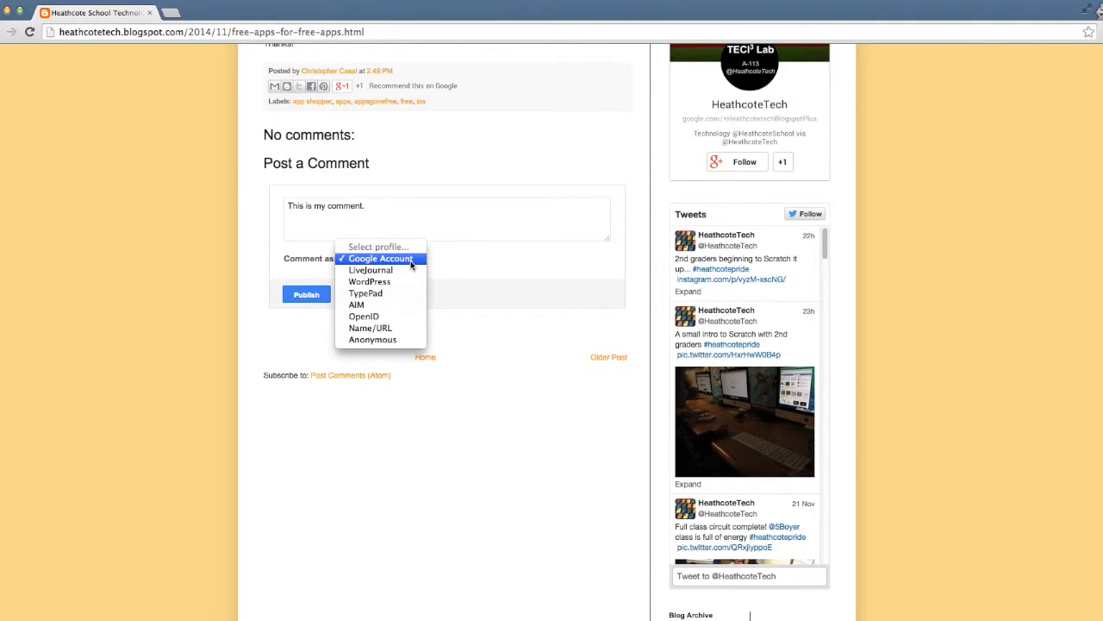
# - Pick Name/URL in Comment as, enter MrC as the name, and continue
pyautogui.click(370, 328)
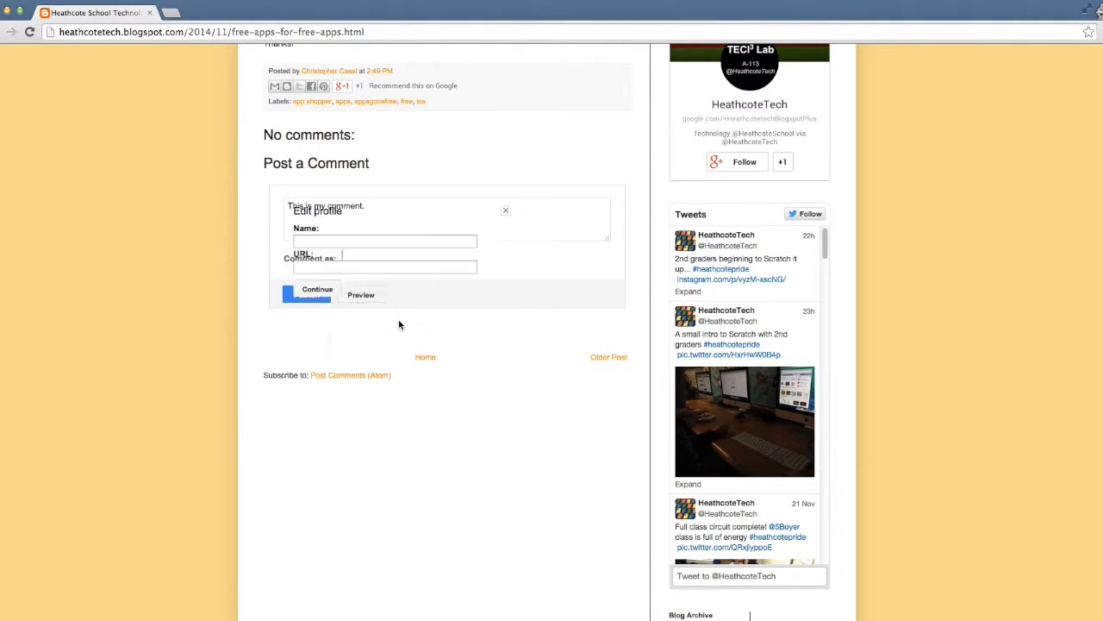
pyautogui.click(386, 241)
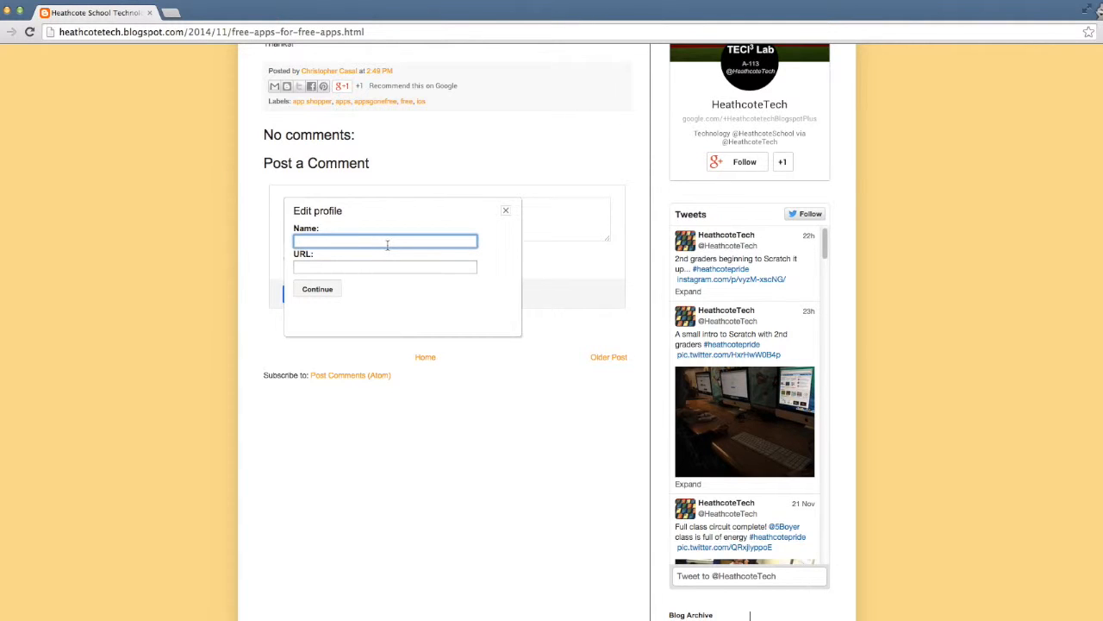
pyautogui.write('MrC')
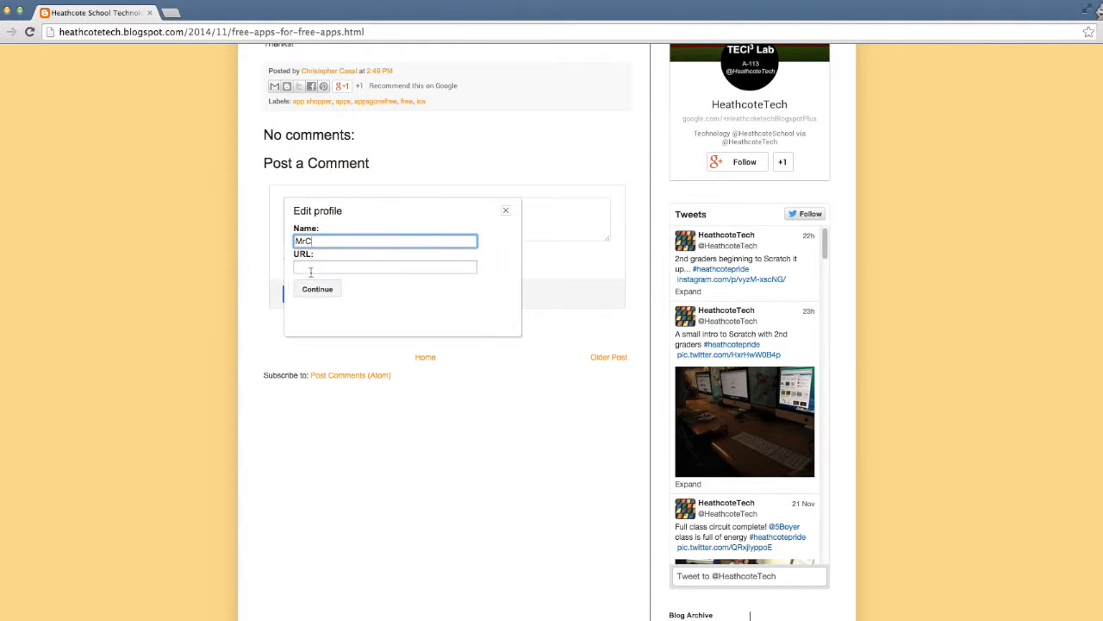
pyautogui.click(316, 289)
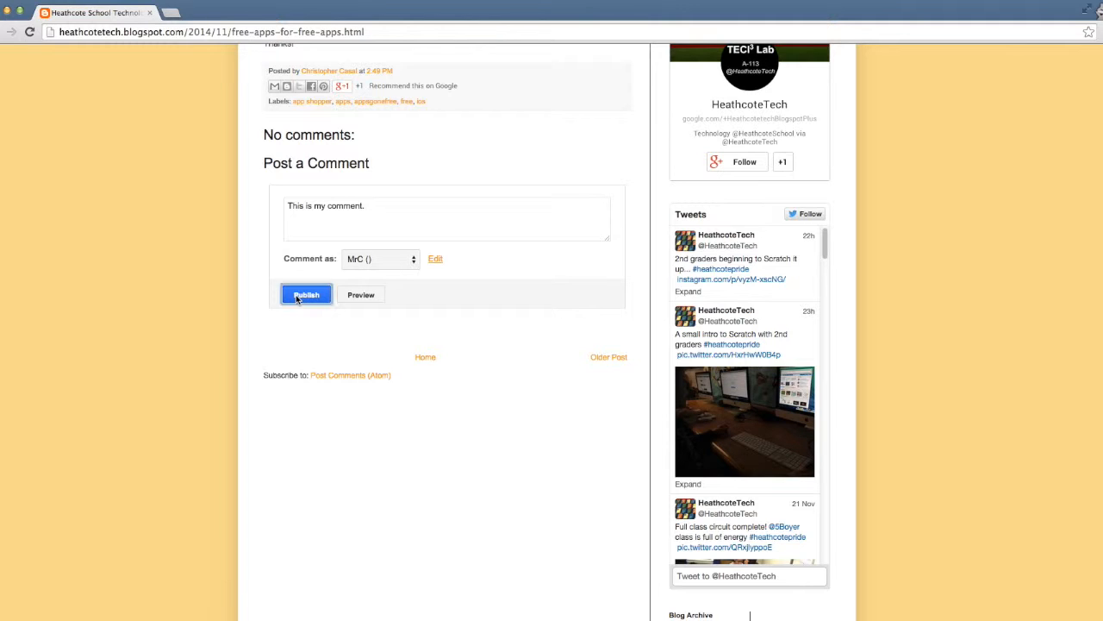
# - Enter 'uifide' as the word-verification answer in the comment preview
pyautogui.click(306, 294)
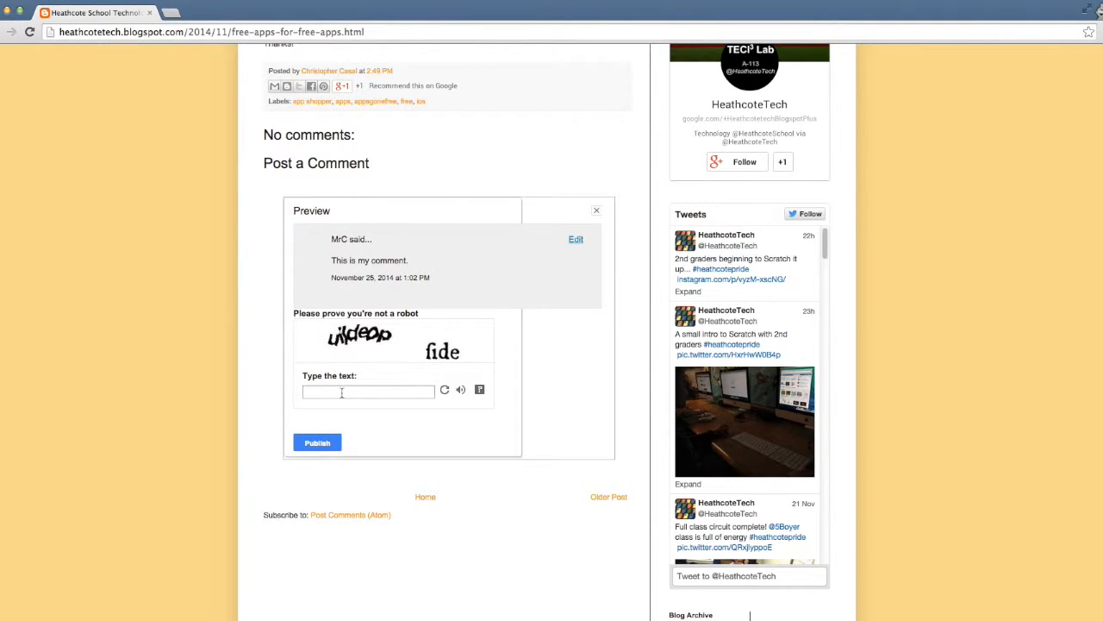
pyautogui.click(368, 392)
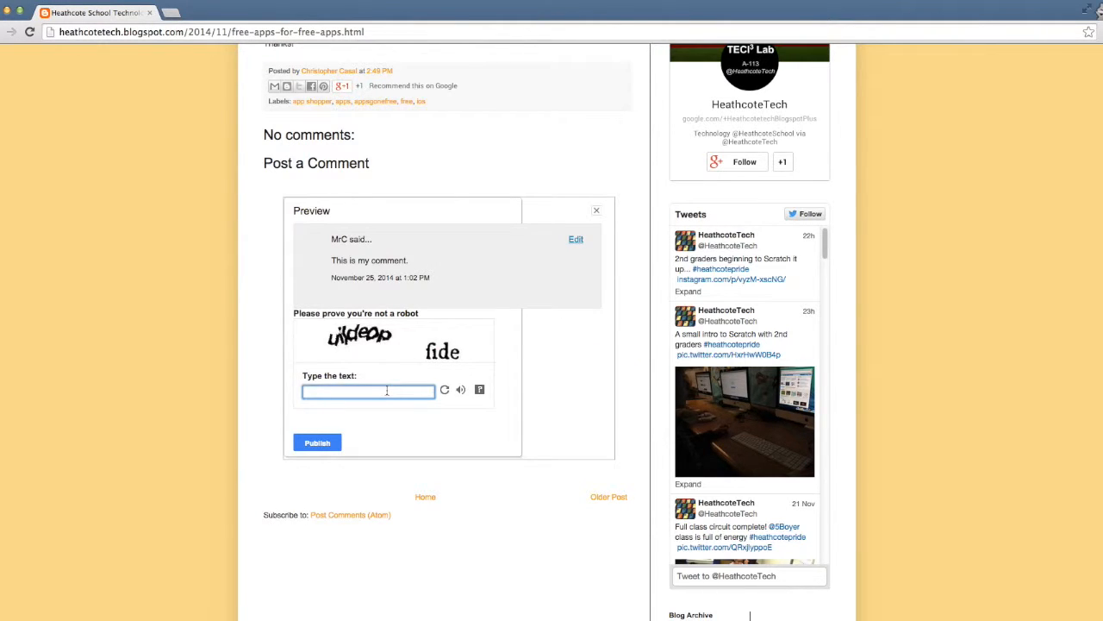
pyautogui.write('uildeop')
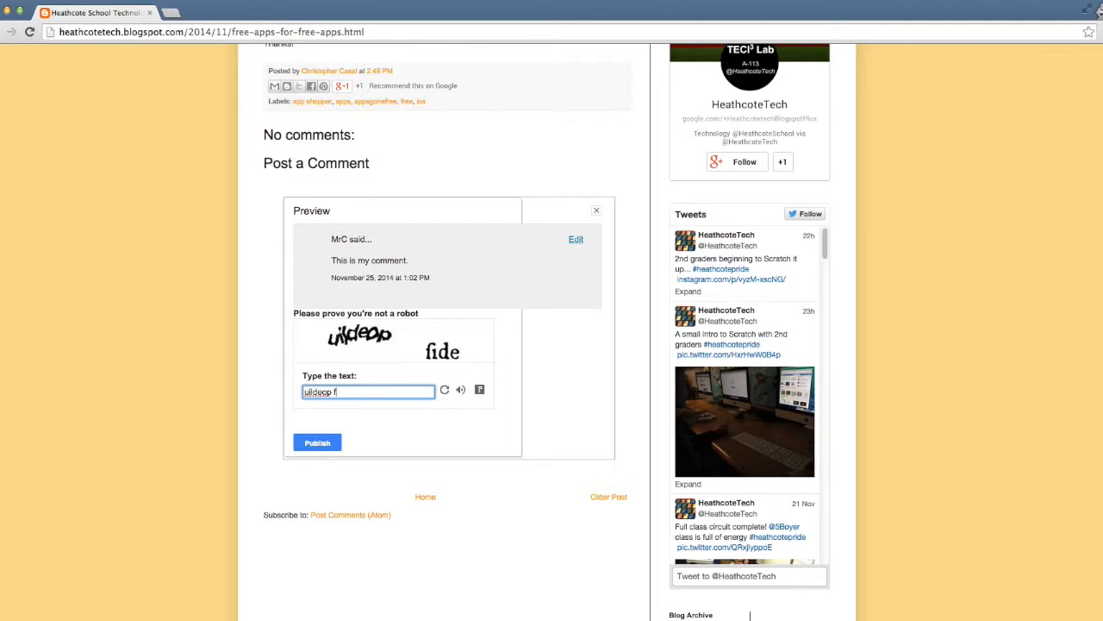
pyautogui.write('fide')
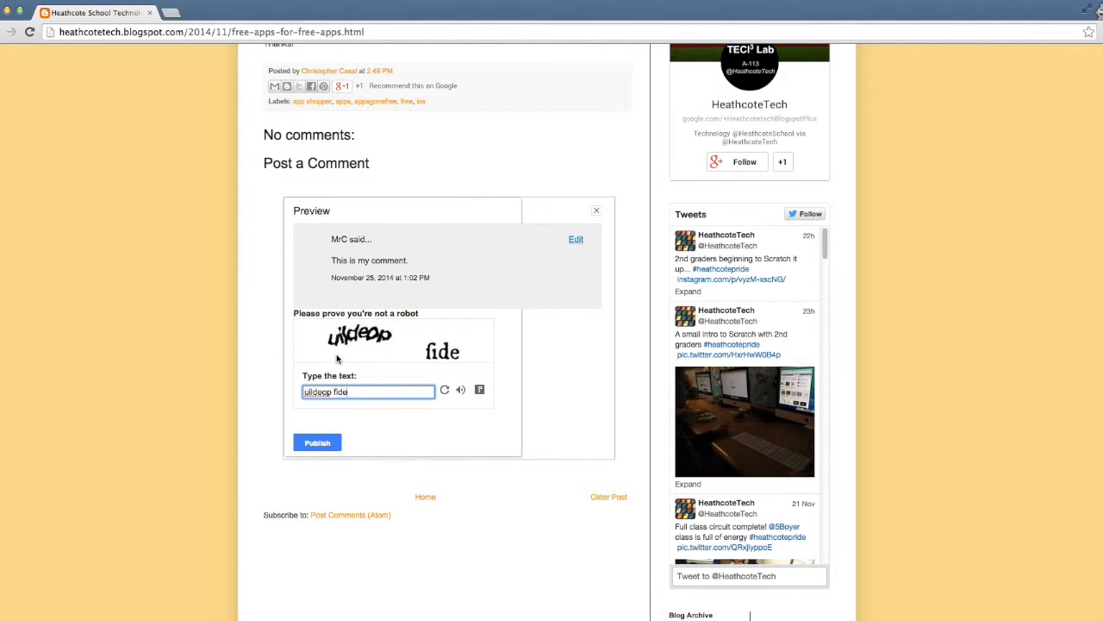
pyautogui.moveTo(439, 383)
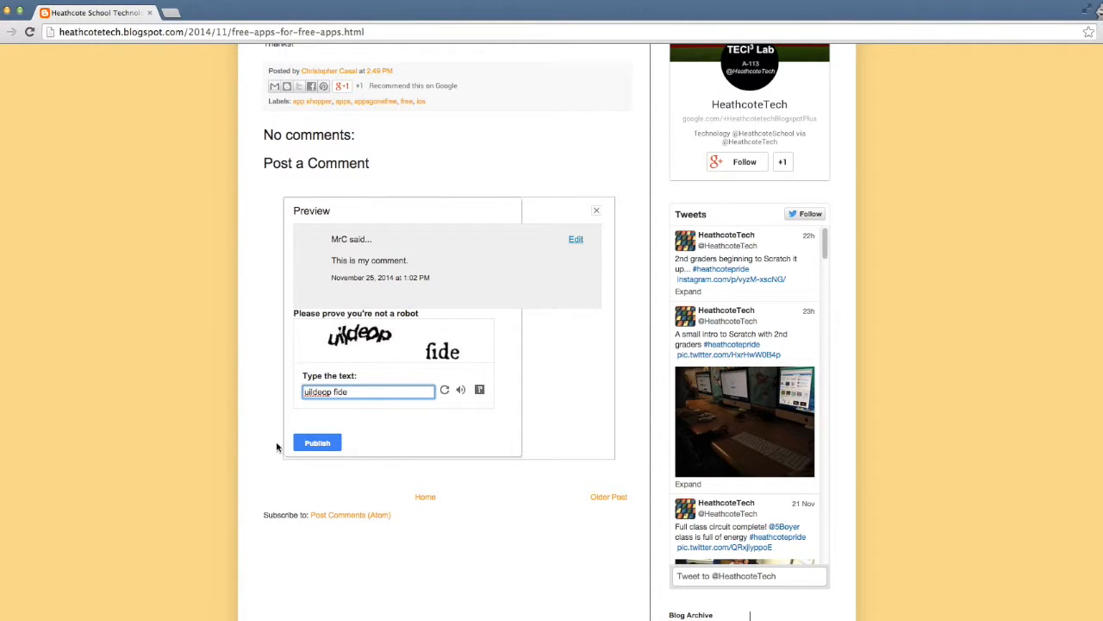
# - Publish MrC's comment with the captcha answer for approval
pyautogui.click(317, 442)
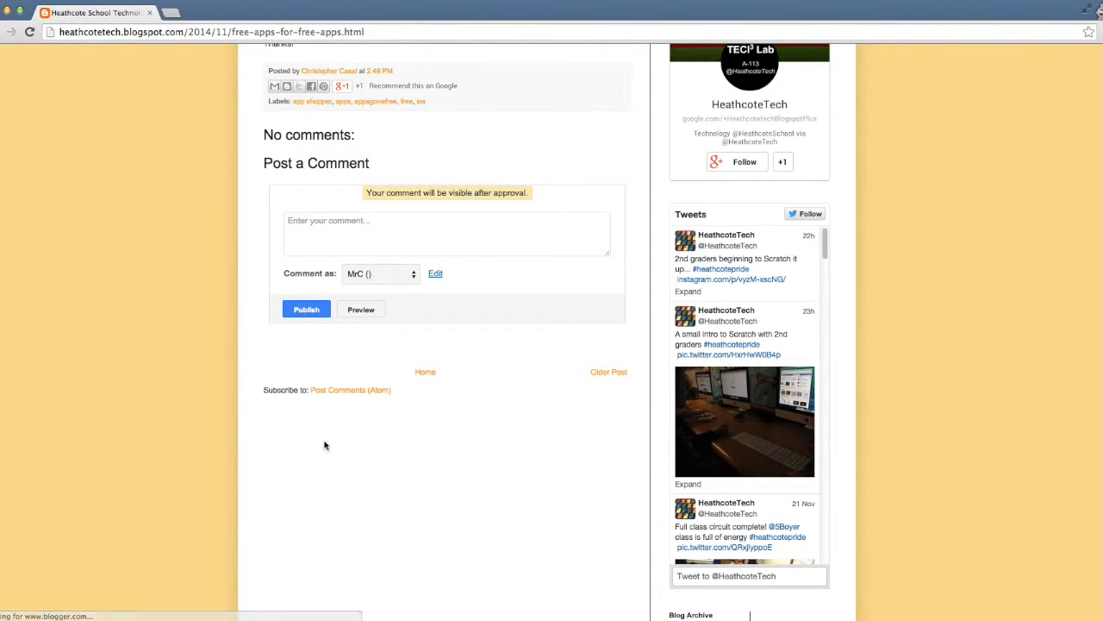
pyautogui.moveTo(375, 205)
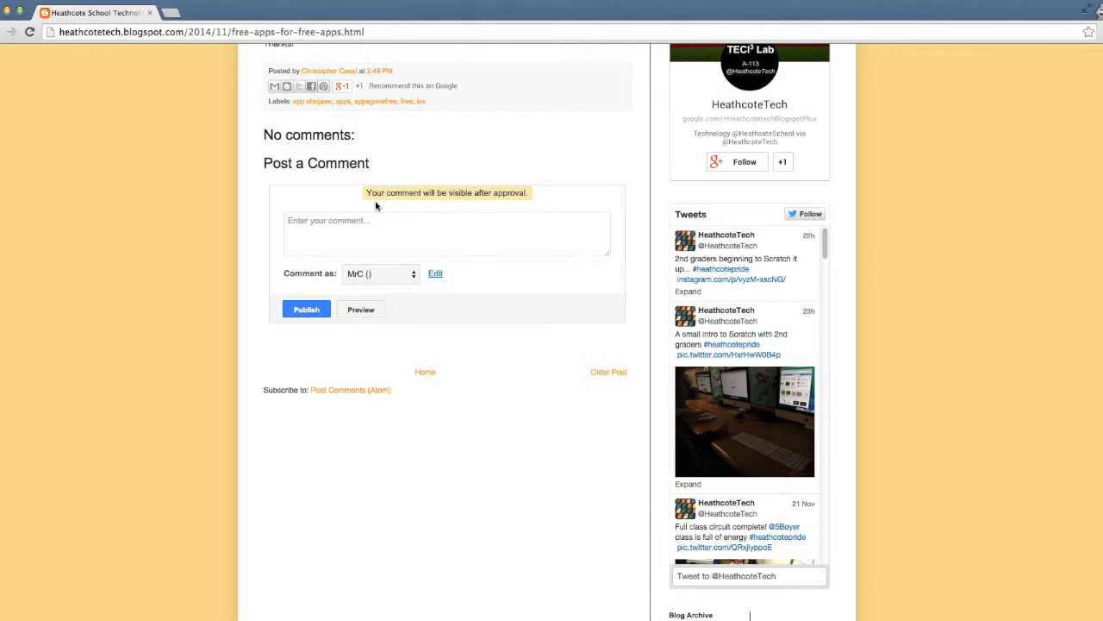
pyautogui.moveTo(447, 209)
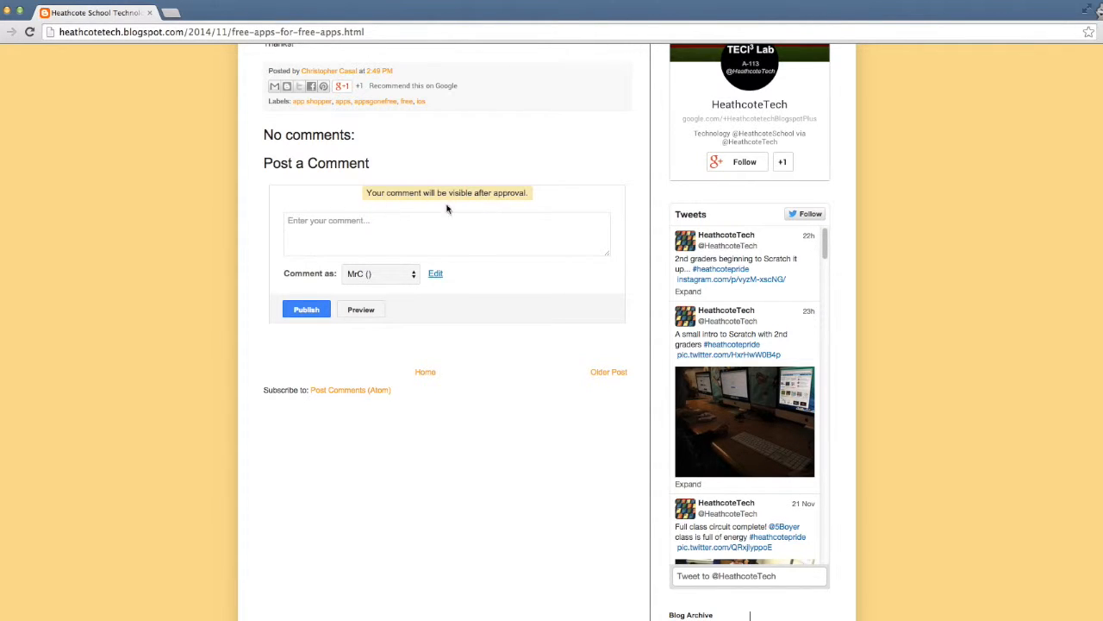
pyautogui.moveTo(538, 209)
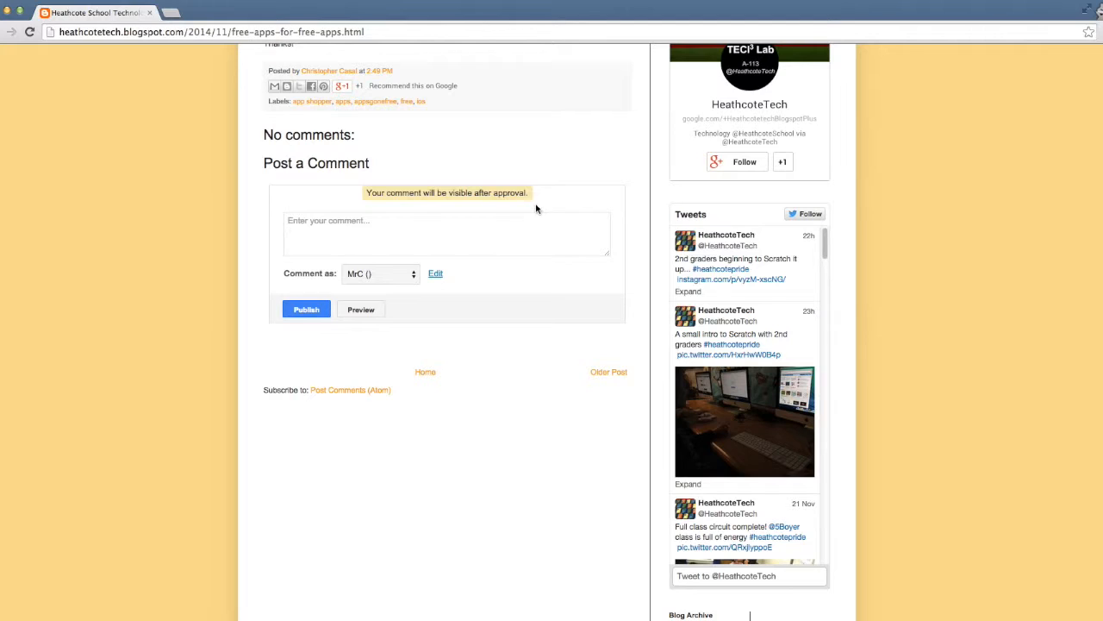
pyautogui.moveTo(422, 207)
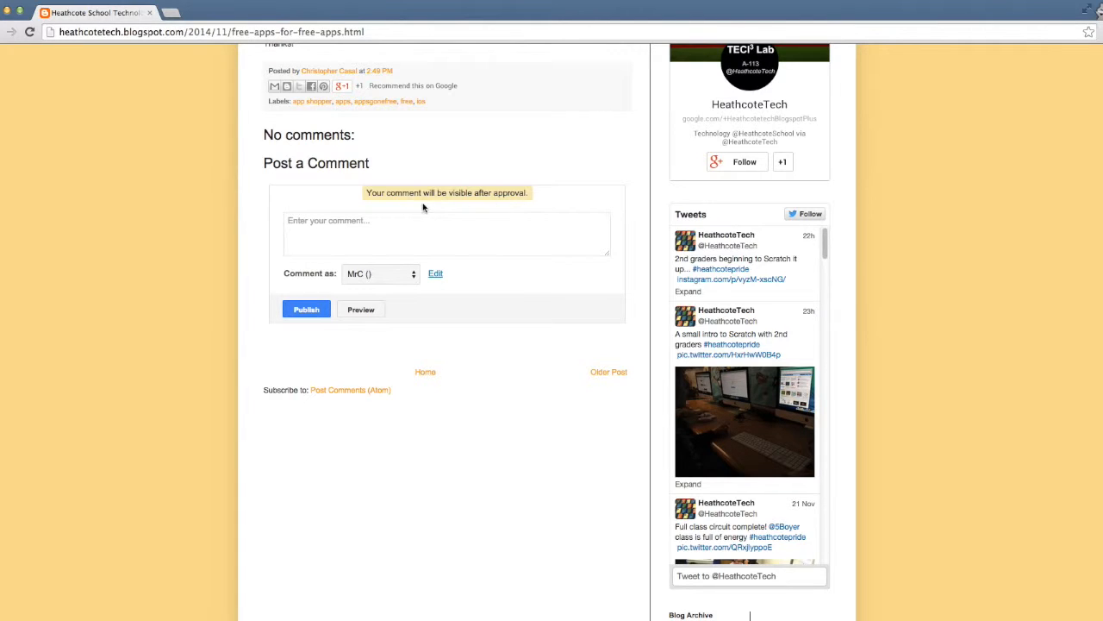
pyautogui.moveTo(520, 216)
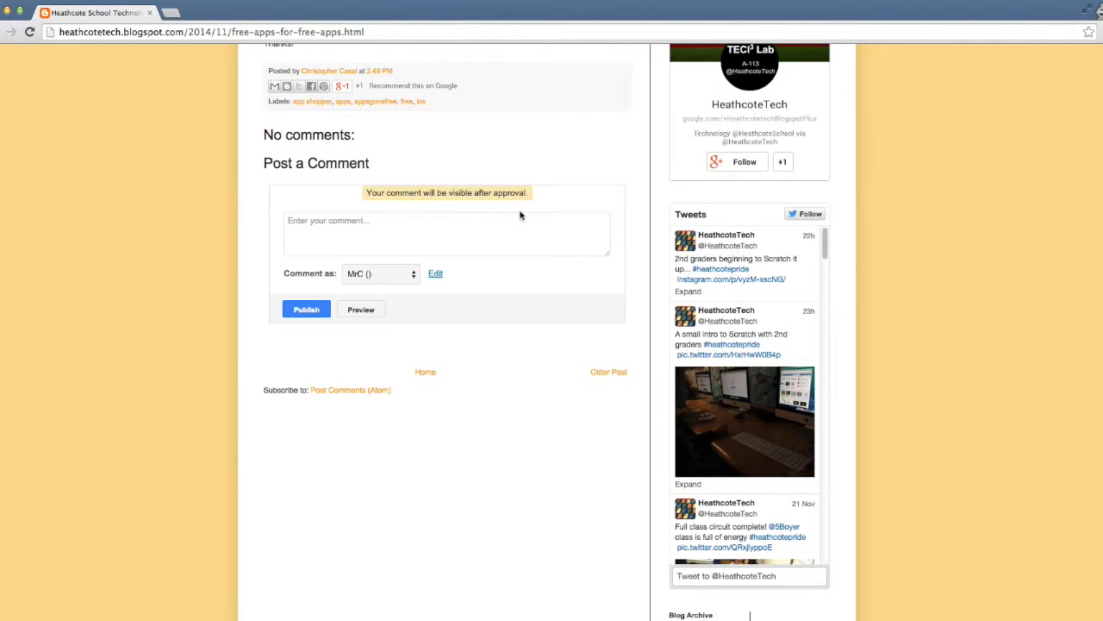
pyautogui.moveTo(555, 211)
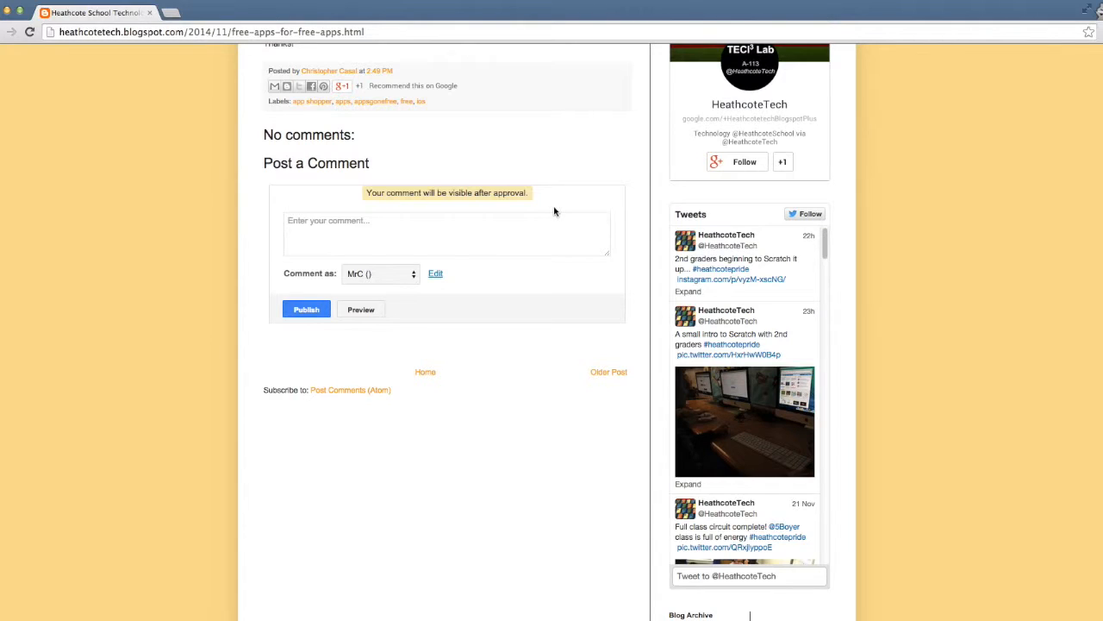
pyautogui.moveTo(558, 208)
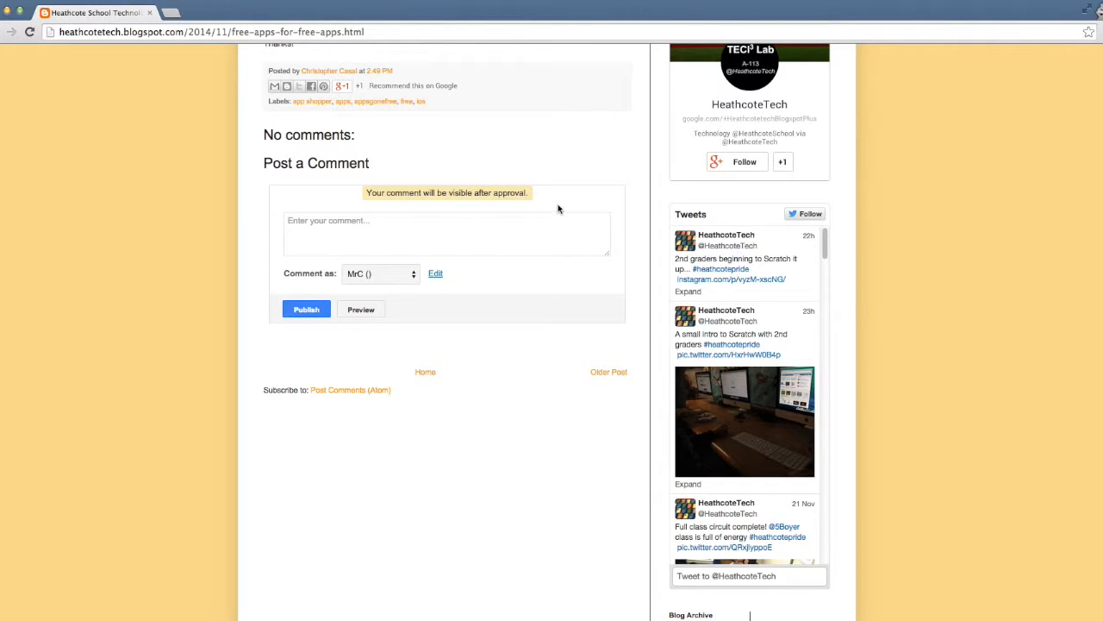
pyautogui.moveTo(471, 247)
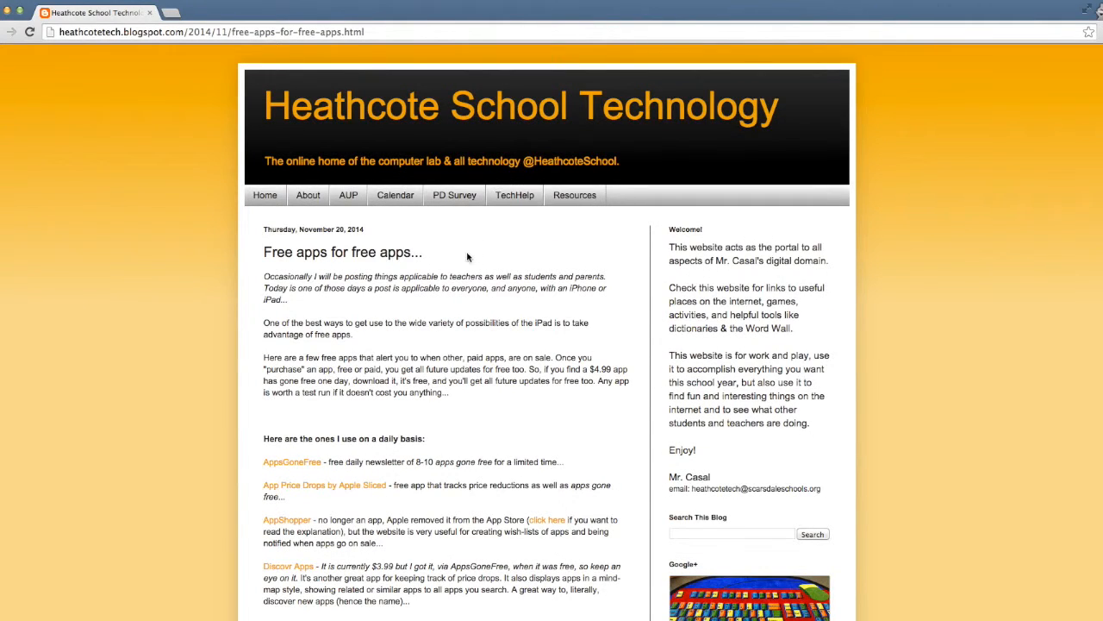
pyautogui.moveTo(46, 53)
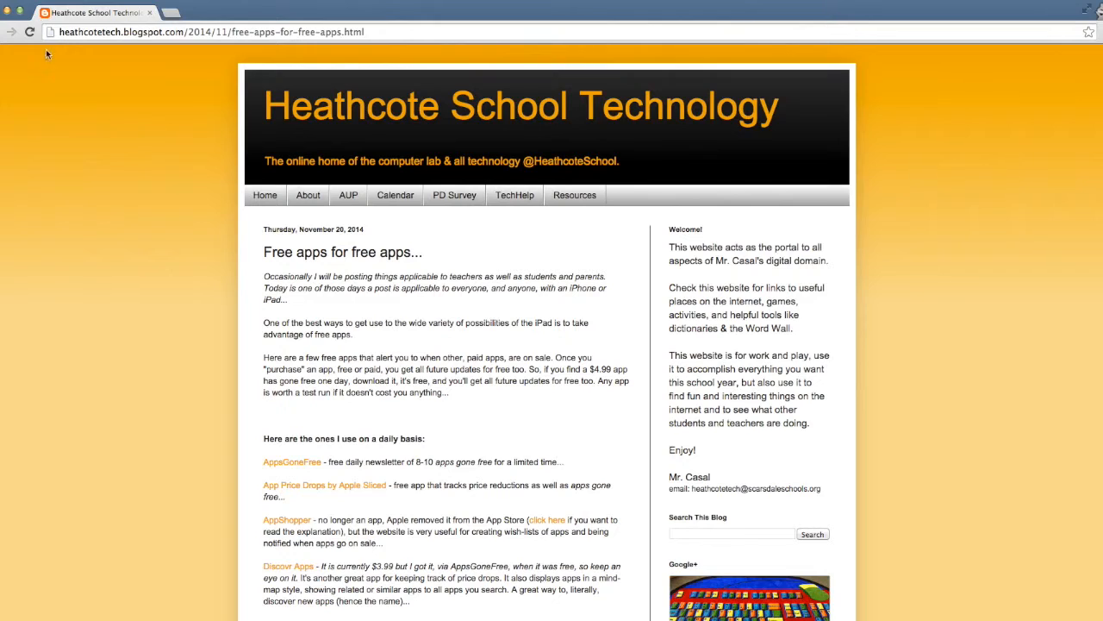
pyautogui.moveTo(30, 32)
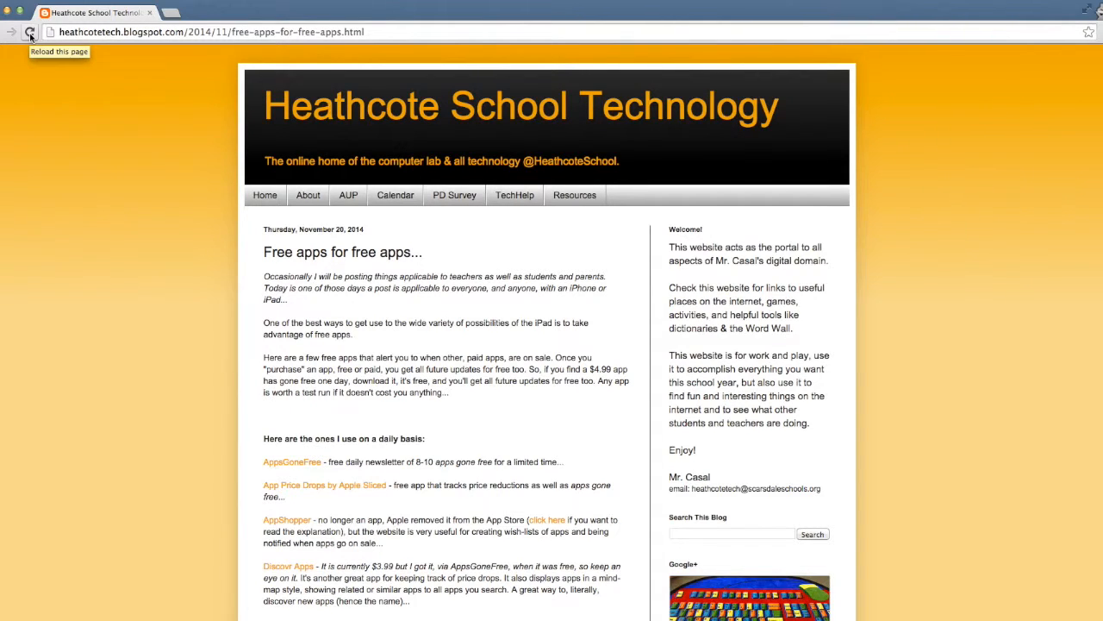
# - Reload the post, scroll to its comment form, and list the Comment as profiles
pyautogui.click(29, 32)
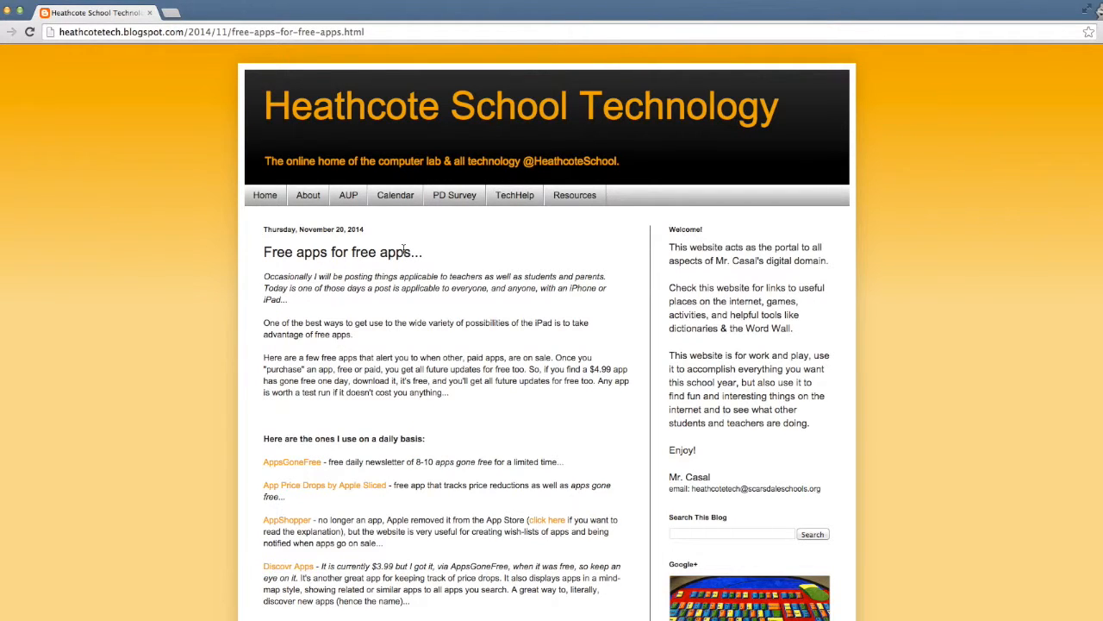
pyautogui.scroll(-3)
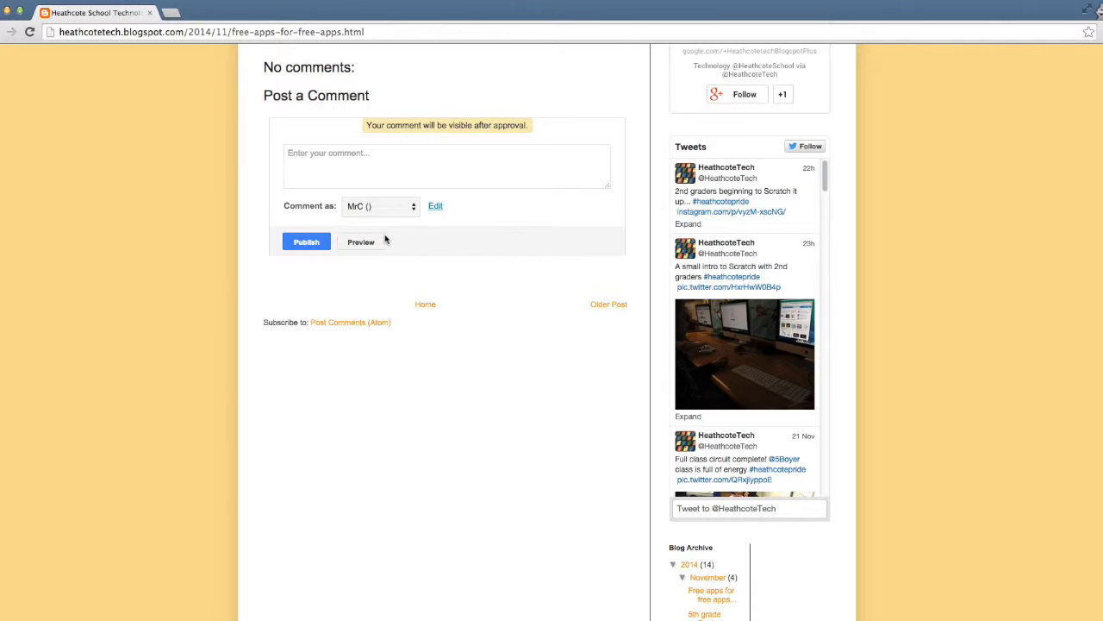
pyautogui.click(379, 205)
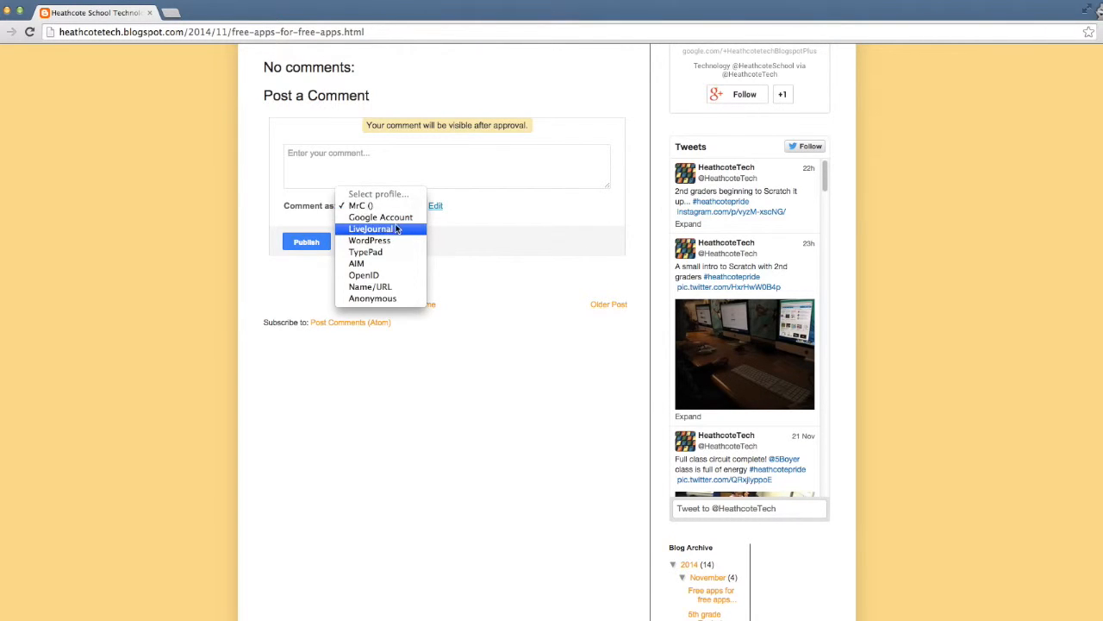
pyautogui.moveTo(370, 286)
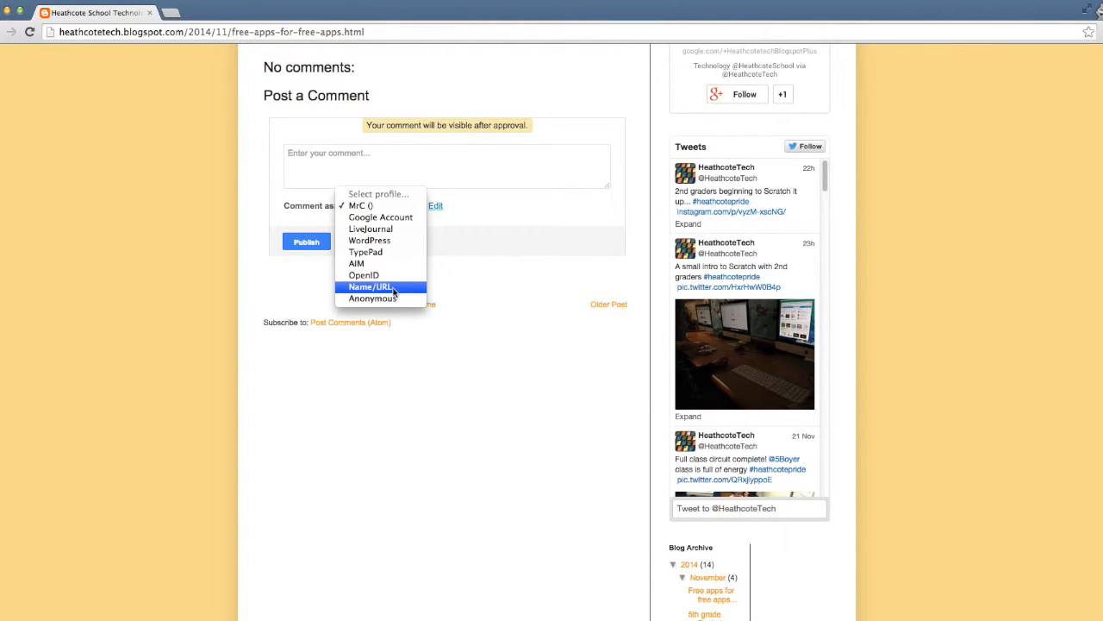